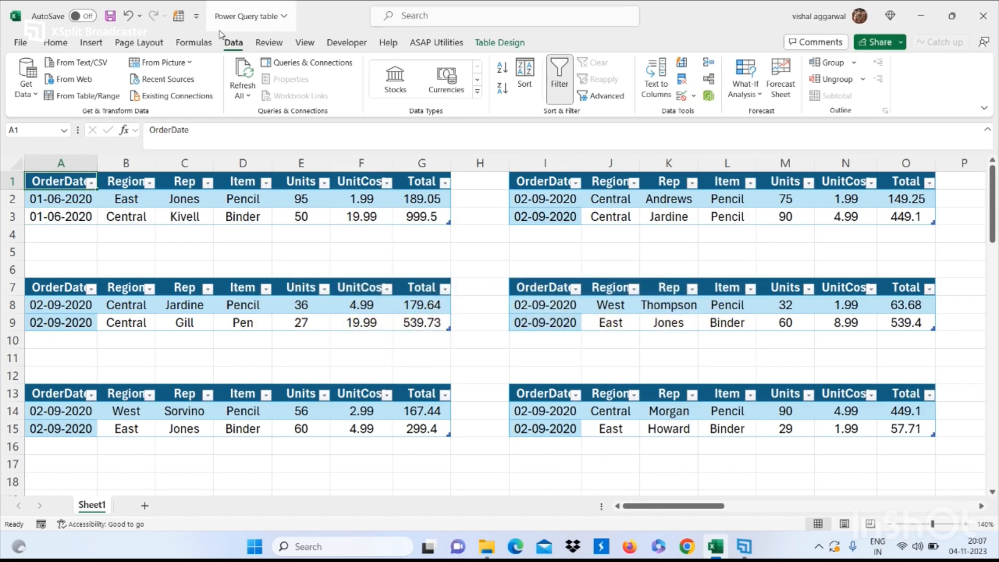
pyautogui.moveTo(25, 76)
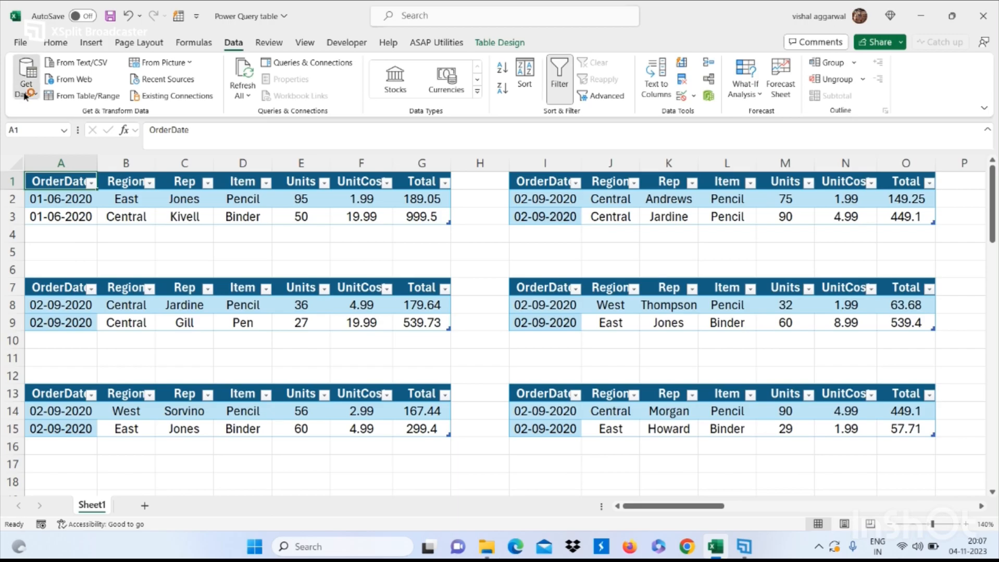
# Start a Blank Query from Get Data > From Other Sources to gather the sales tables.
pyautogui.click(25, 76)
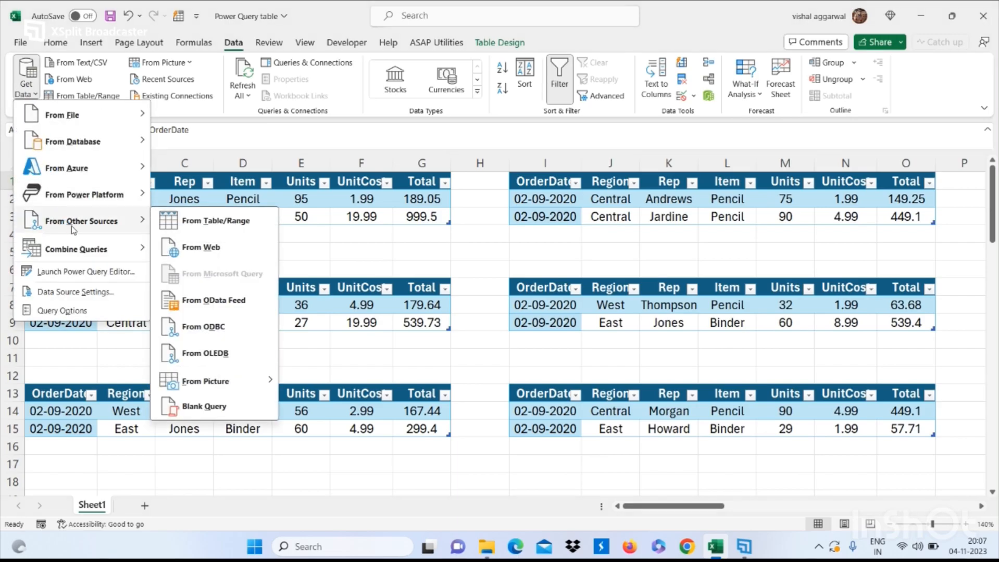
pyautogui.moveTo(203, 406)
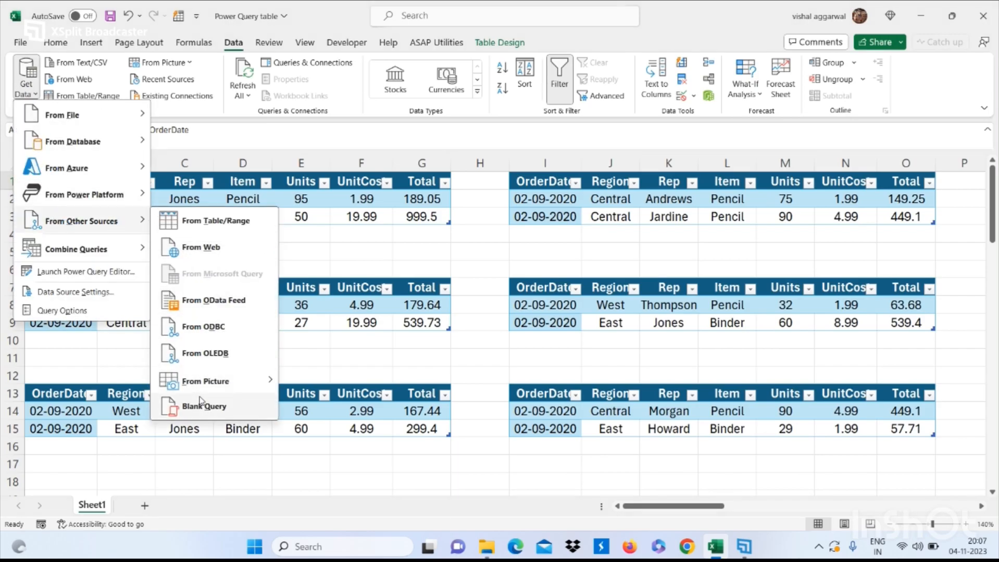
pyautogui.click(203, 407)
pyautogui.write('=e')
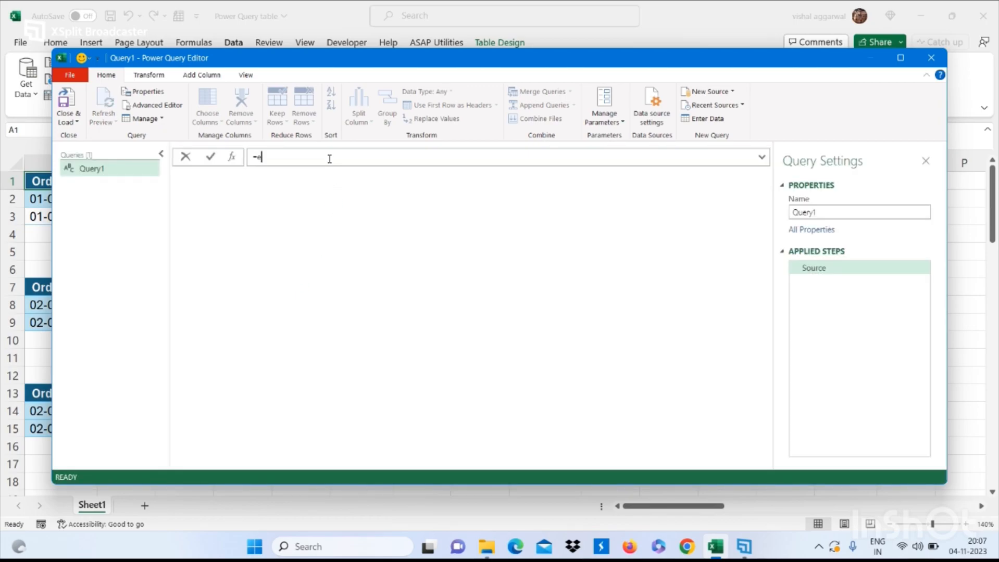
# Set the query source to =Excel.CurrentWorkbook(), listing the workbook's 21 tables.
pyautogui.write('x')
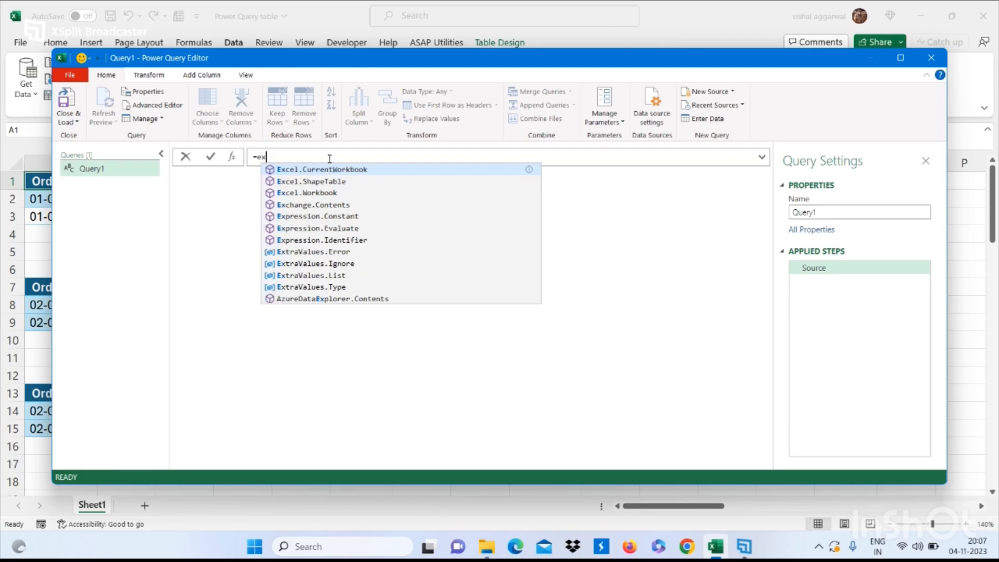
pyautogui.click(322, 170)
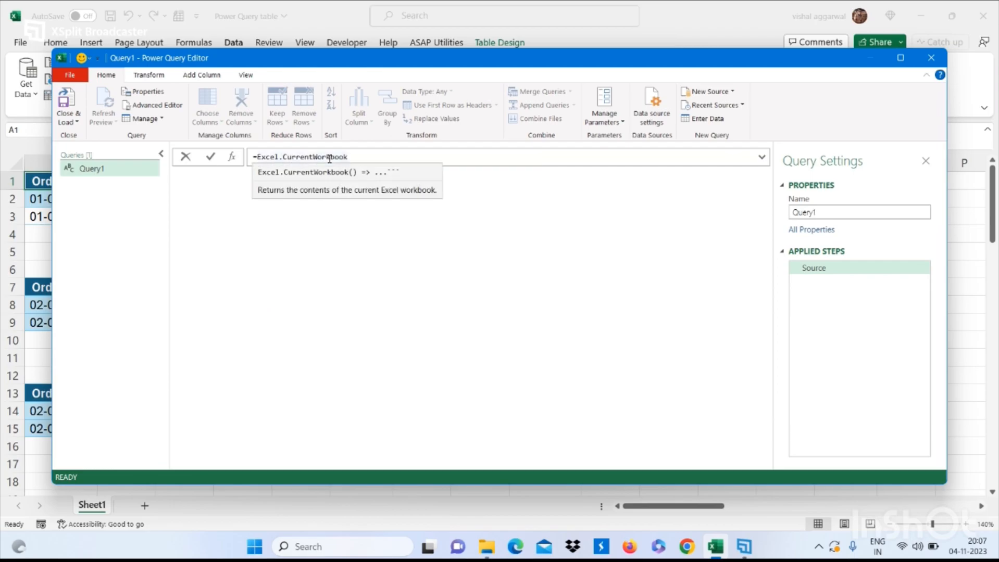
pyautogui.write('()')
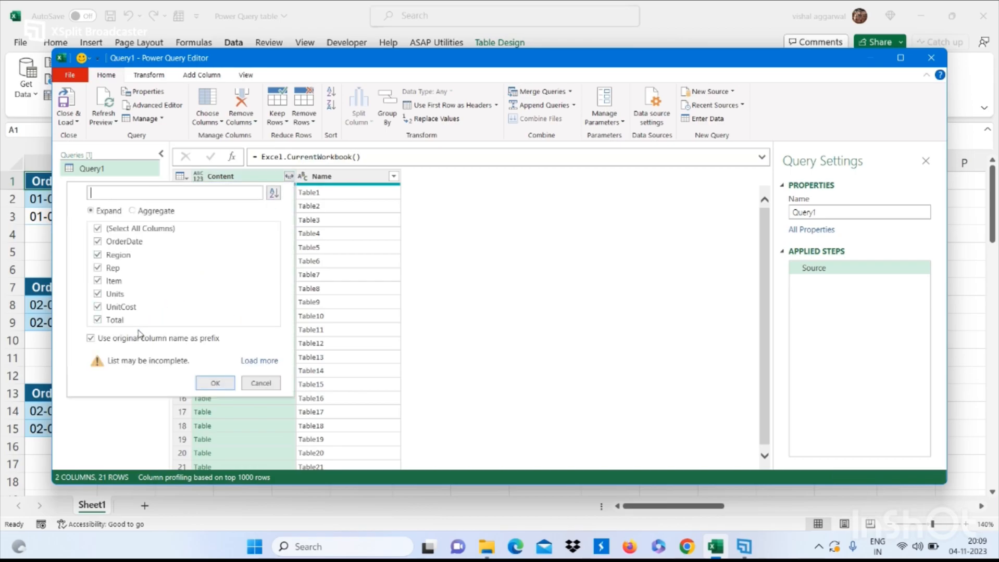
# Expand the Content column without name prefixes into one 43-row list of all tables.
pyautogui.click(90, 338)
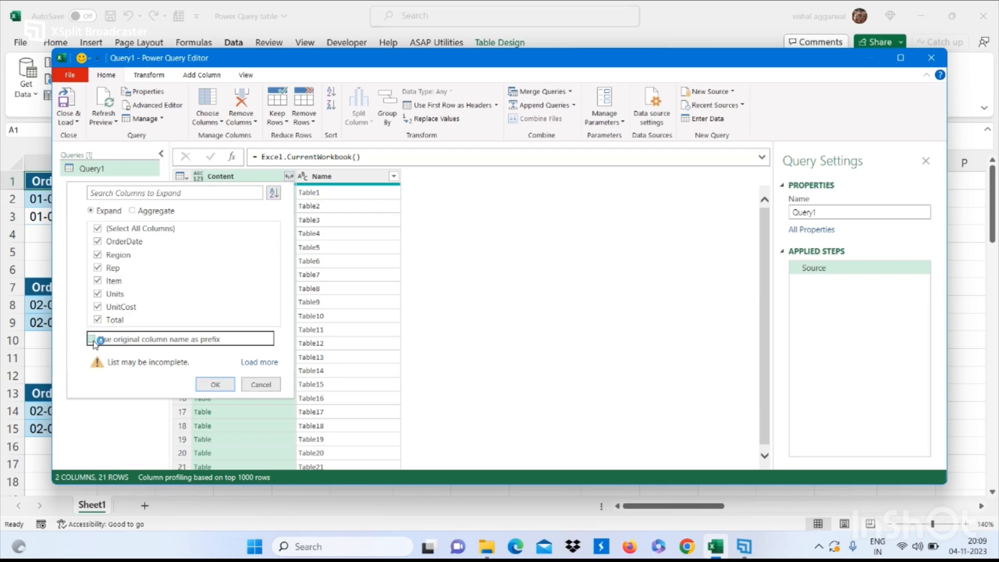
pyautogui.click(93, 338)
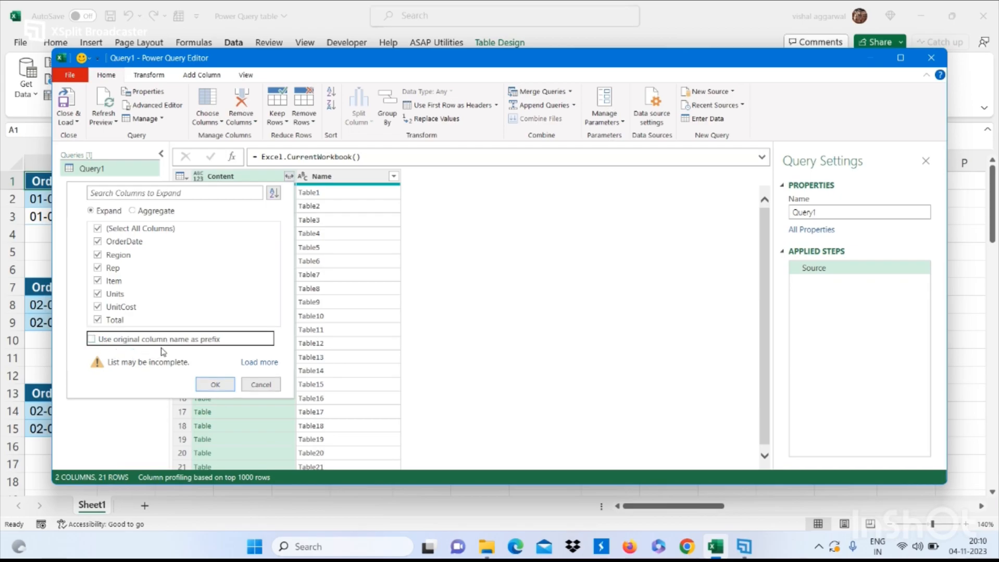
pyautogui.click(215, 384)
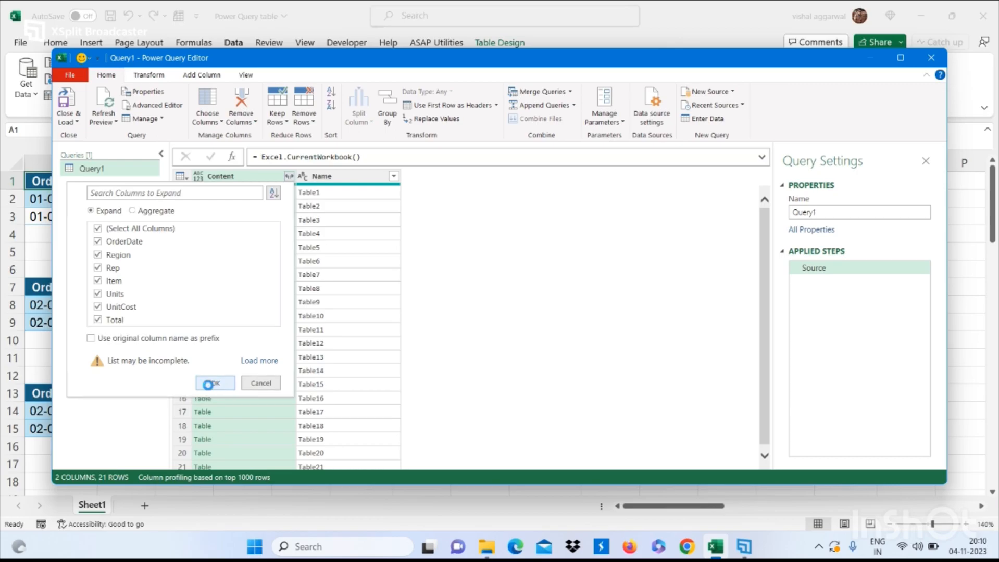
pyautogui.click(213, 383)
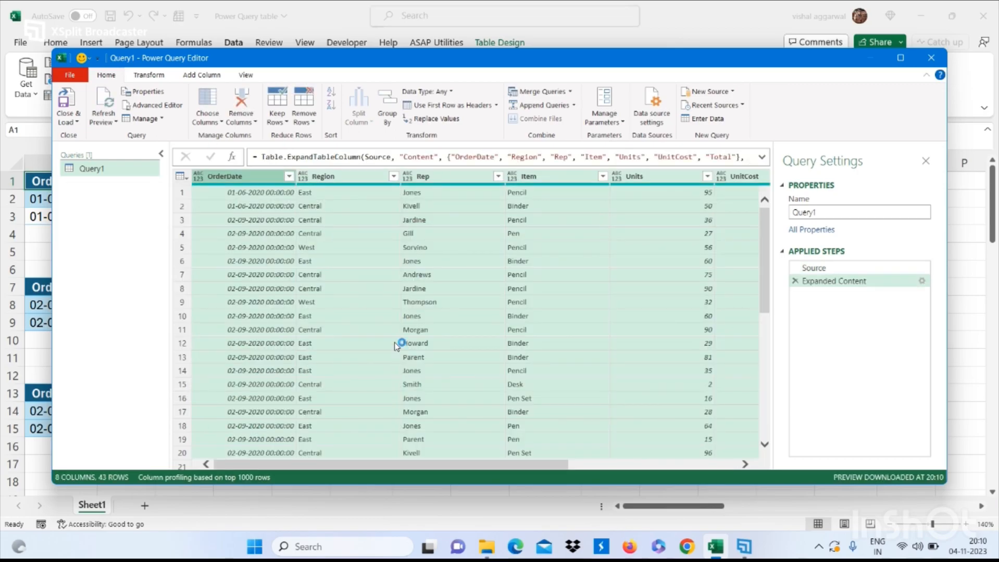
# Change the OrderDate column's type to Date, adding a Changed Type step.
pyautogui.click(260, 193)
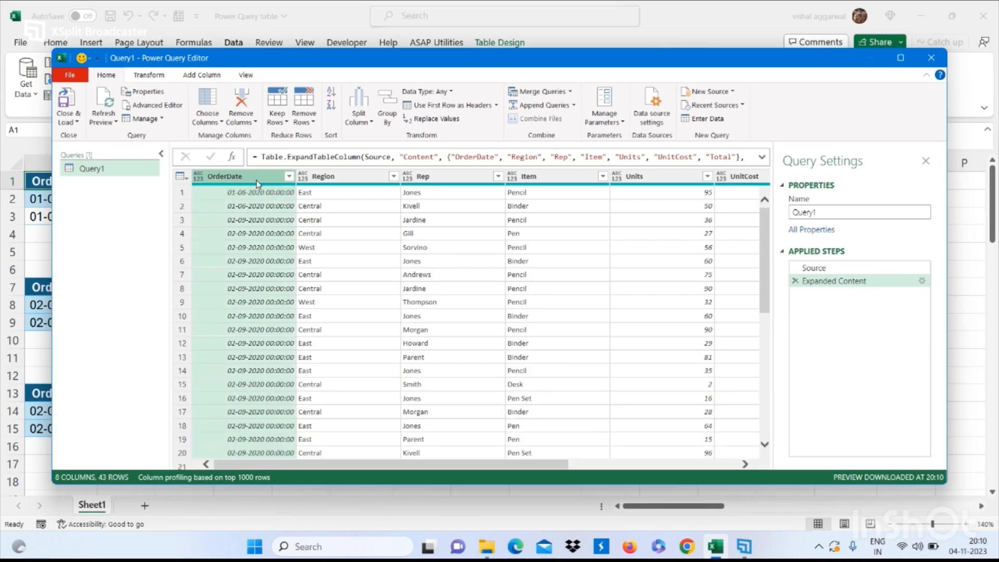
pyautogui.rightClick(241, 185)
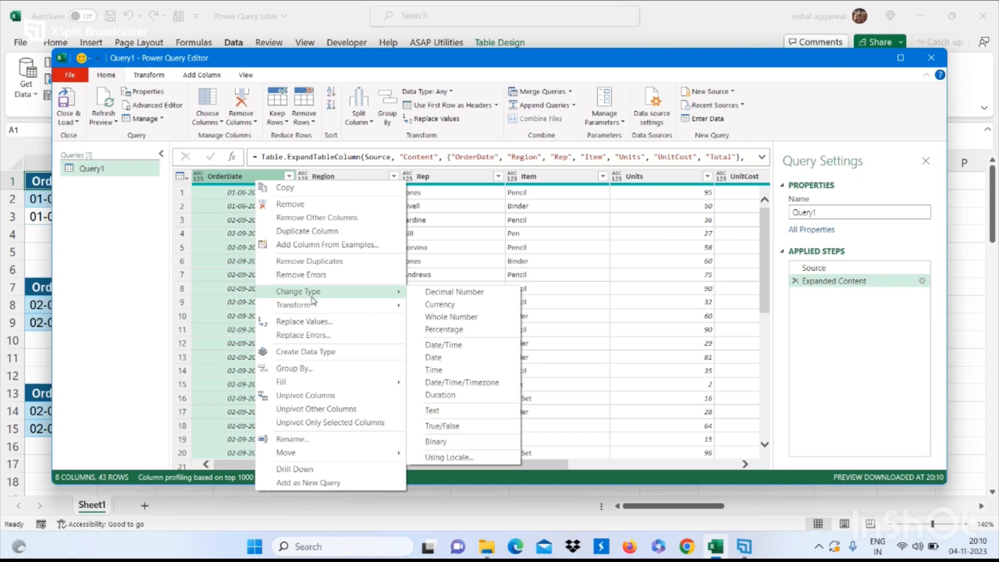
pyautogui.click(432, 358)
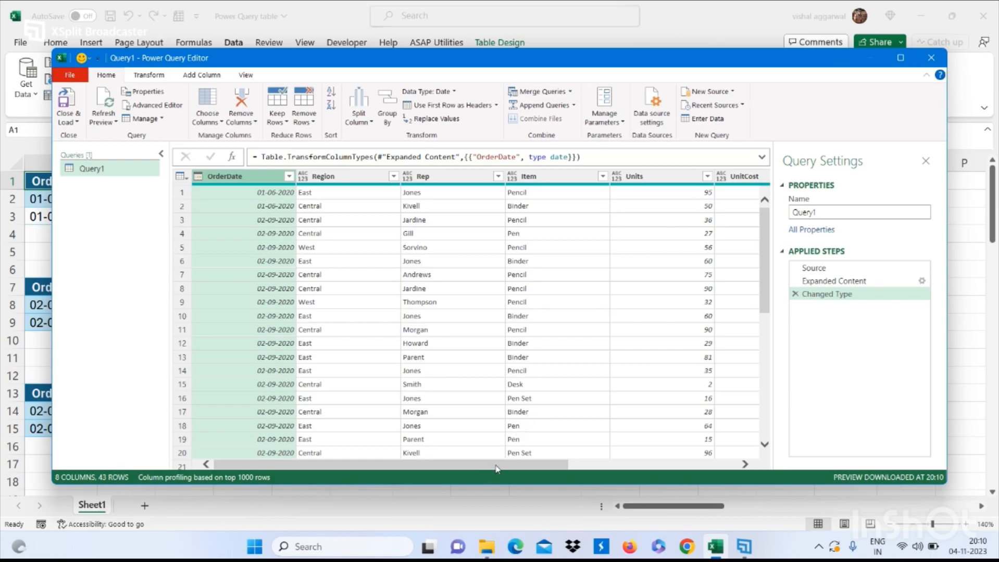
pyautogui.hscroll(3)
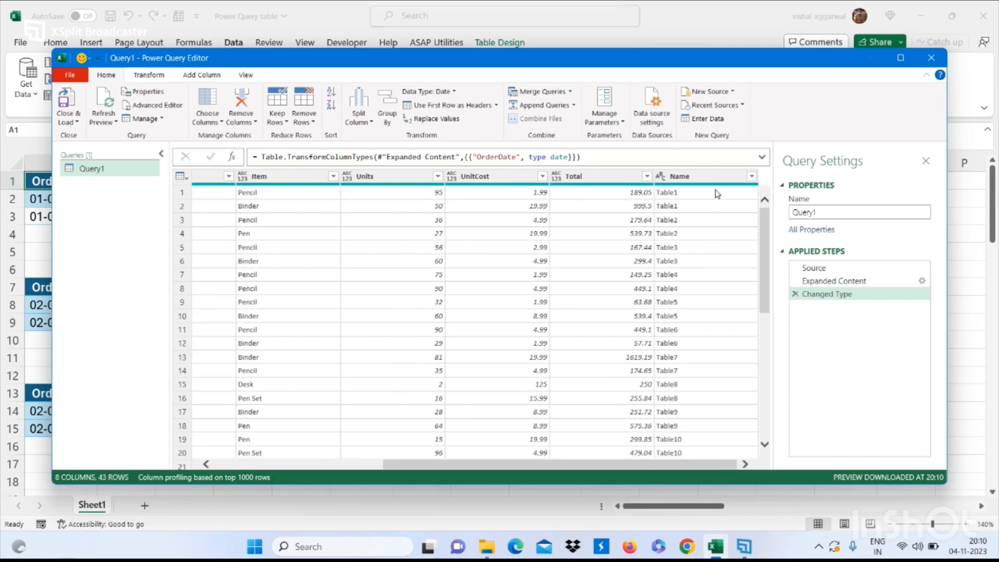
# Remove the Name column, leaving seven columns and 43 rows.
pyautogui.rightClick(680, 176)
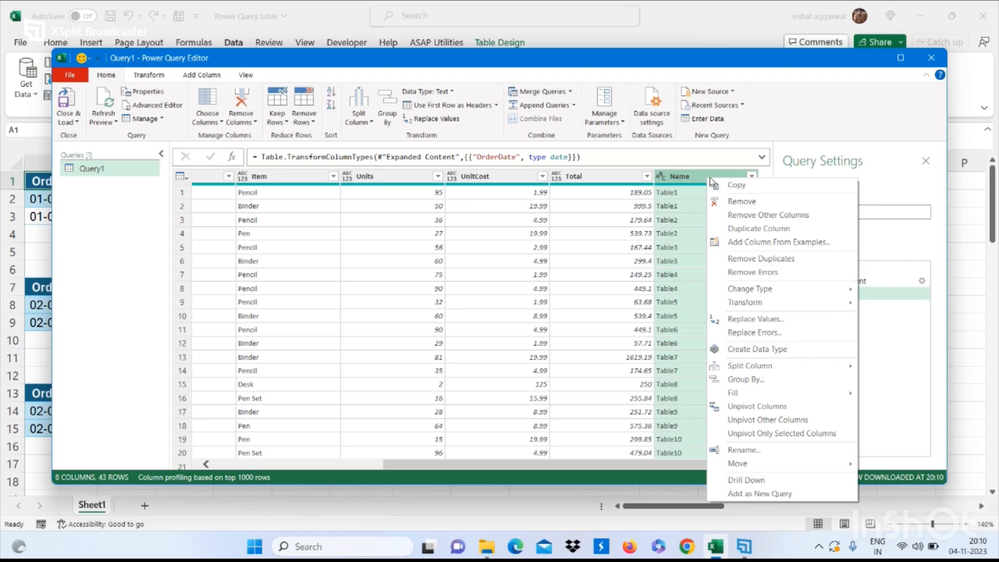
pyautogui.moveTo(740, 200)
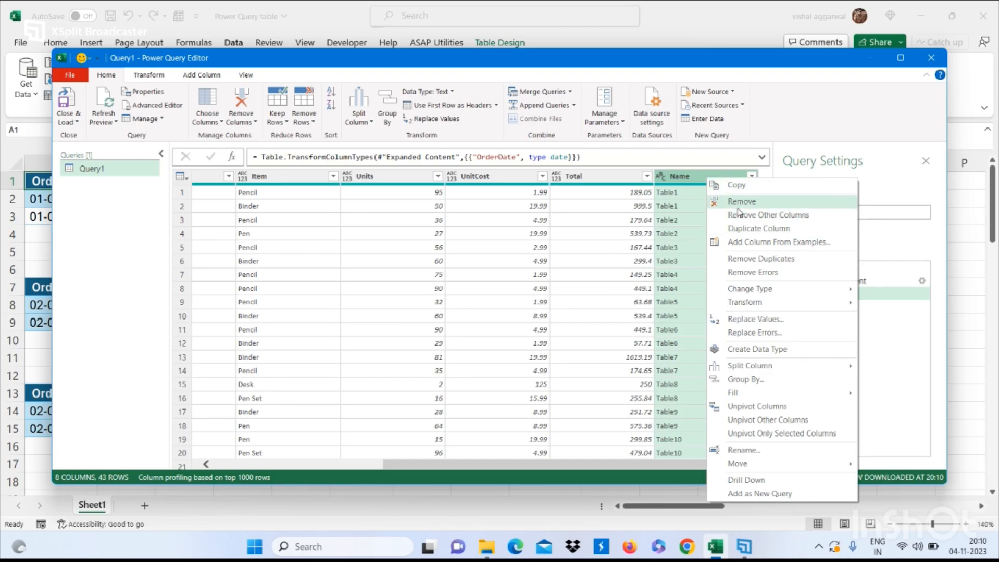
pyautogui.click(742, 201)
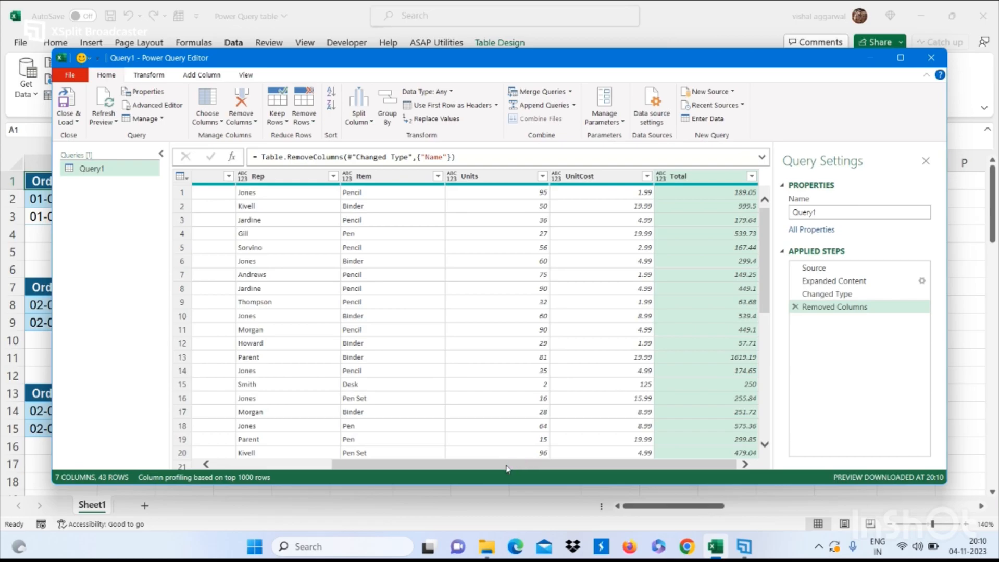
pyautogui.hscroll(-3)
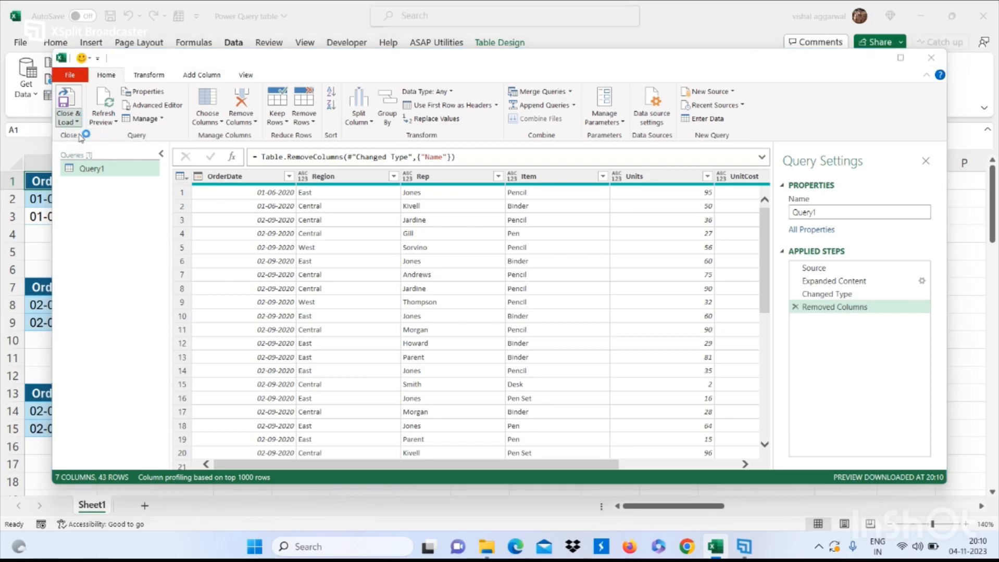
# Close & Load the query onto a new Query1 worksheet.
pyautogui.click(67, 105)
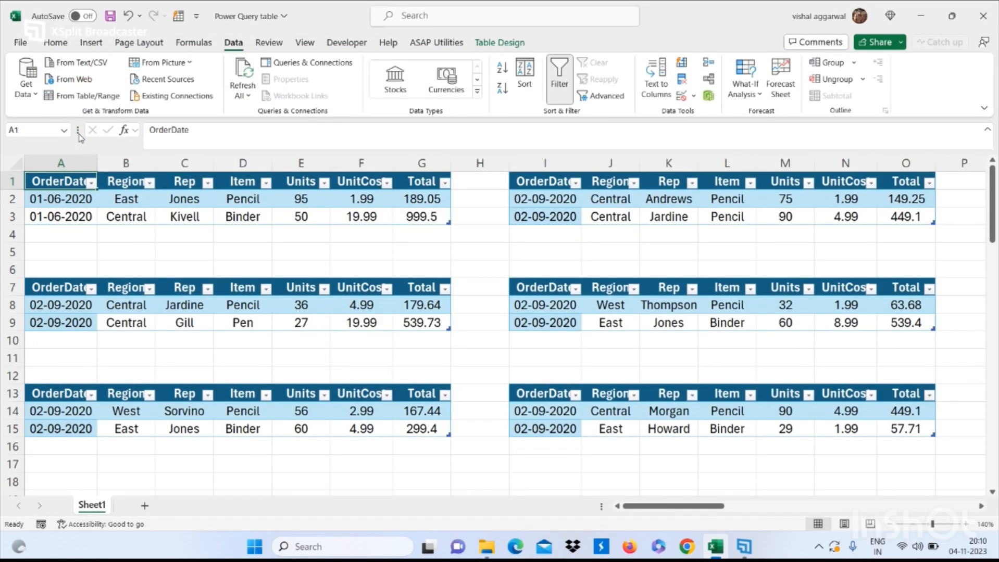
pyautogui.click(307, 62)
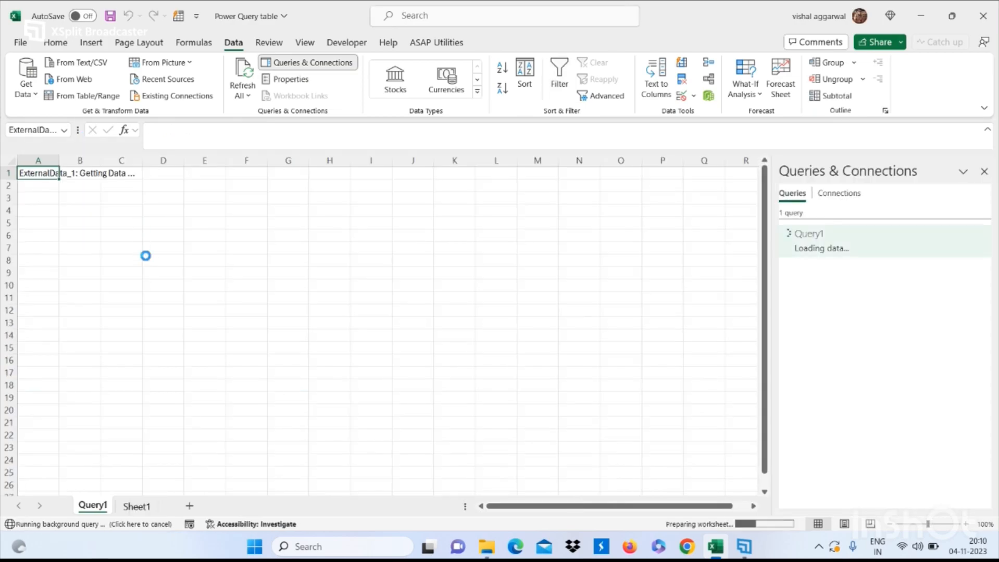